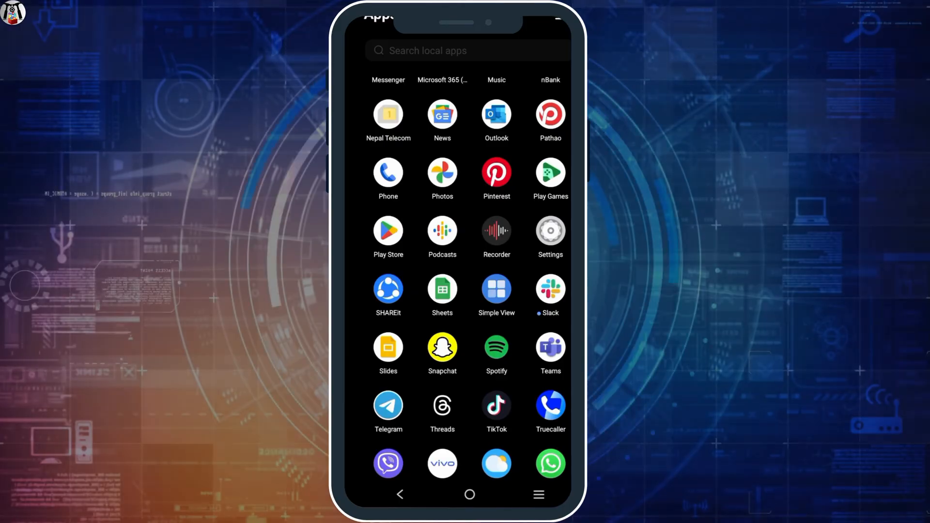
- Launch Discord from the app drawer's list of installed apps
scroll("down", 3)
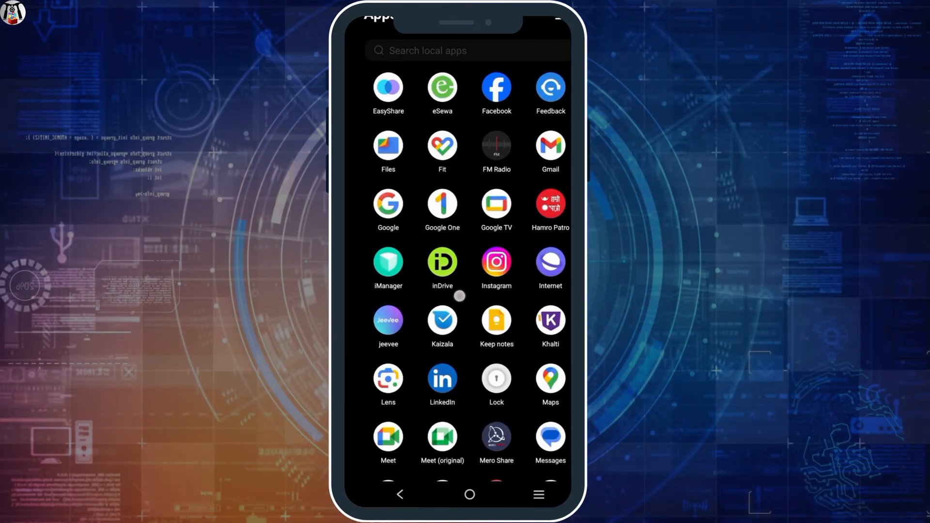
scroll("down", 3)
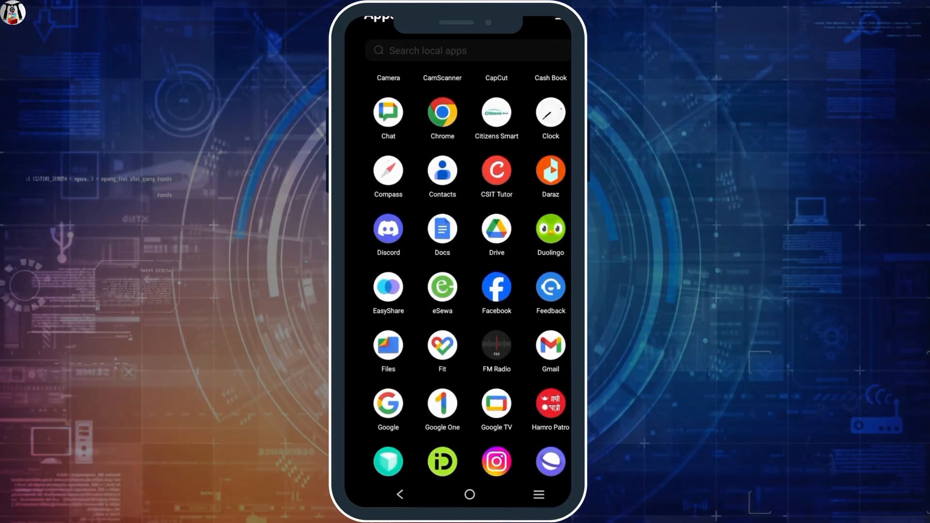
left_click(387, 229)
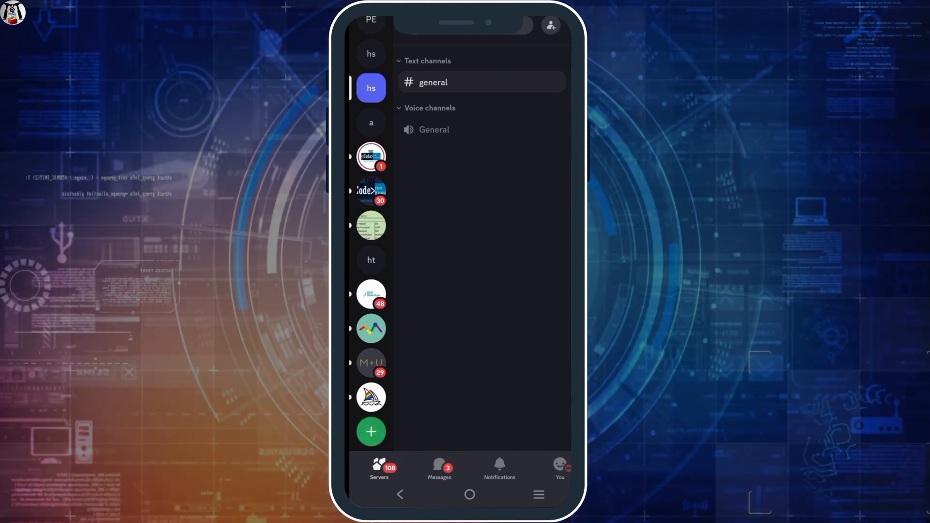
- Begin a new server using the Friends template, intended for me and my friends
left_click(370, 432)
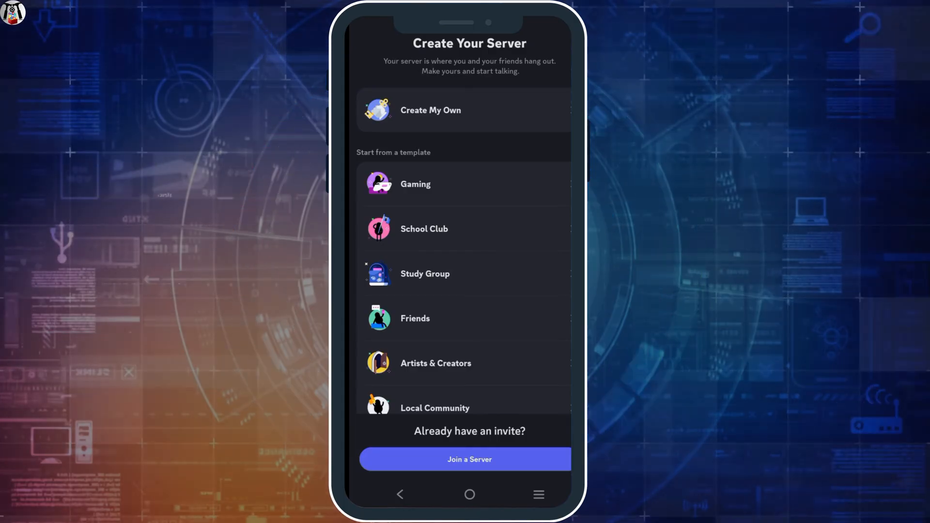
left_click(430, 109)
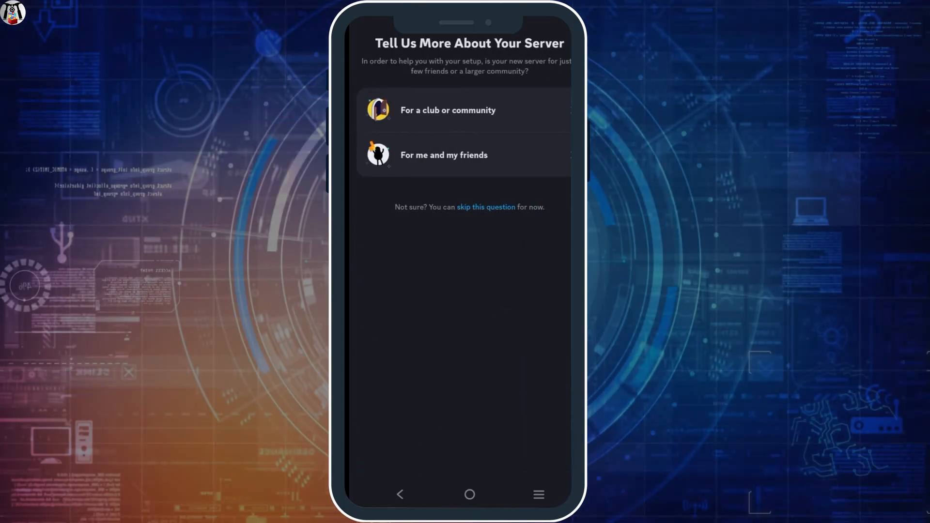
left_click(444, 154)
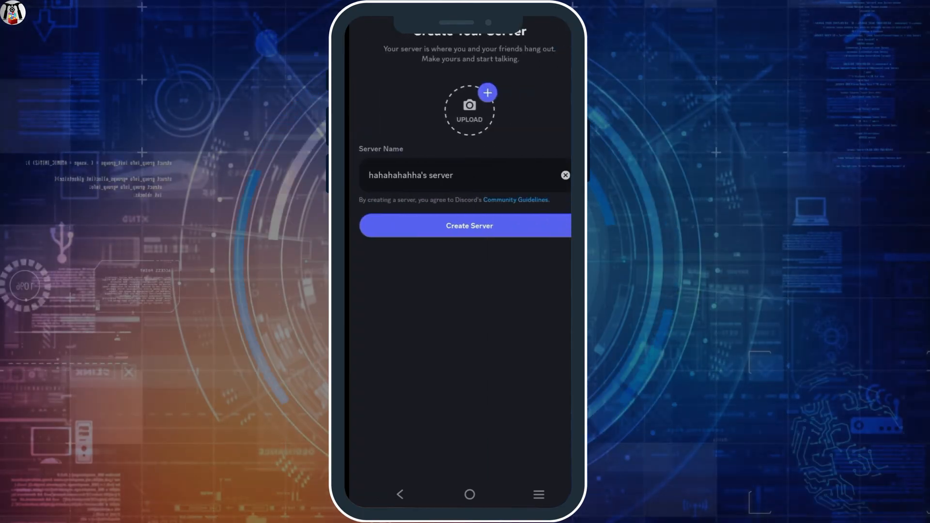
- Create the server keeping its default suggested name
left_click(457, 174)
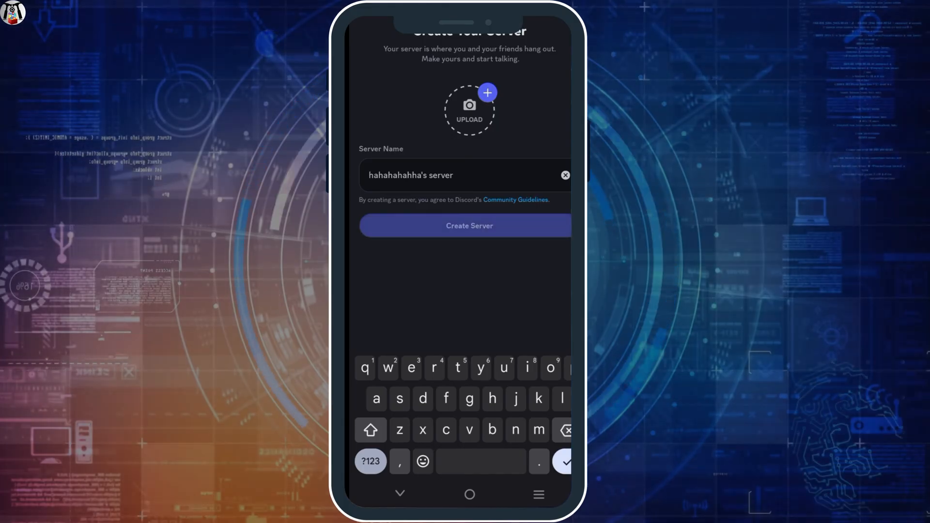
left_click(470, 226)
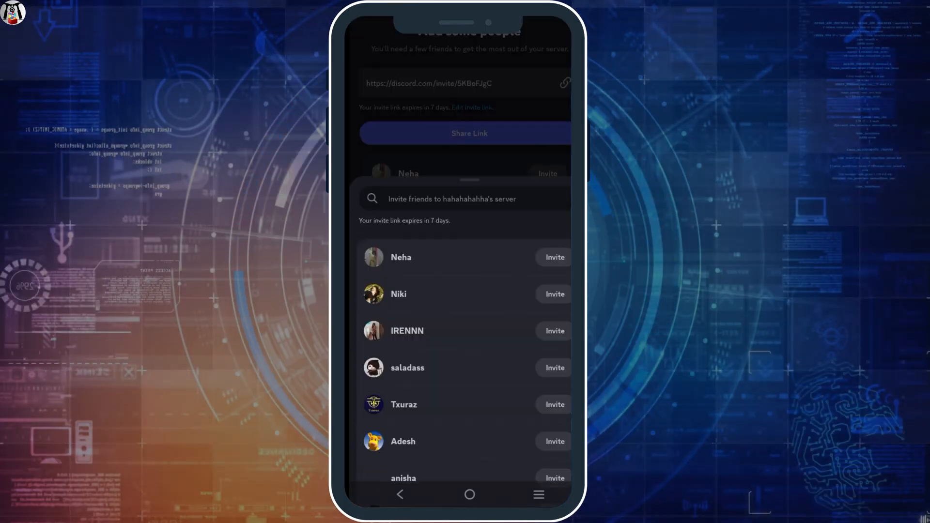
- Skip the invite-friends sheet and enter the new server's channel list
scroll("down", 3)
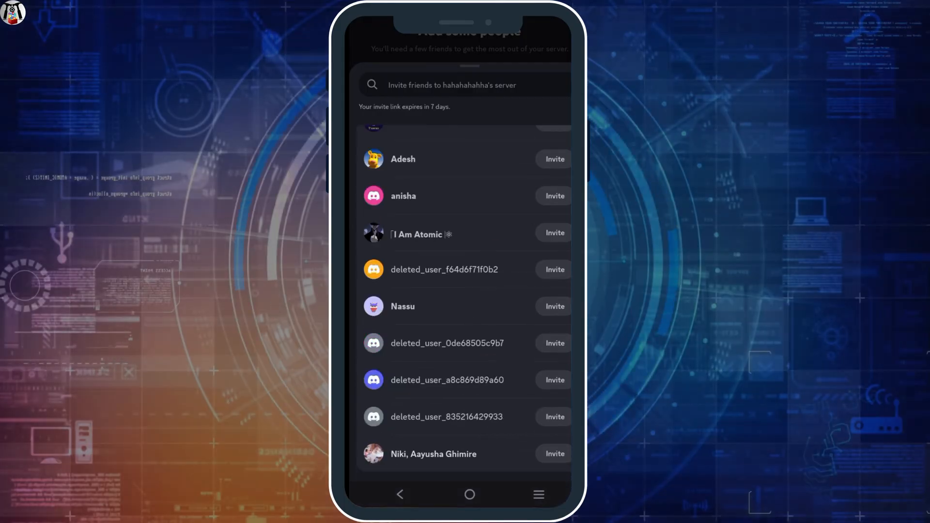
scroll("down", 3)
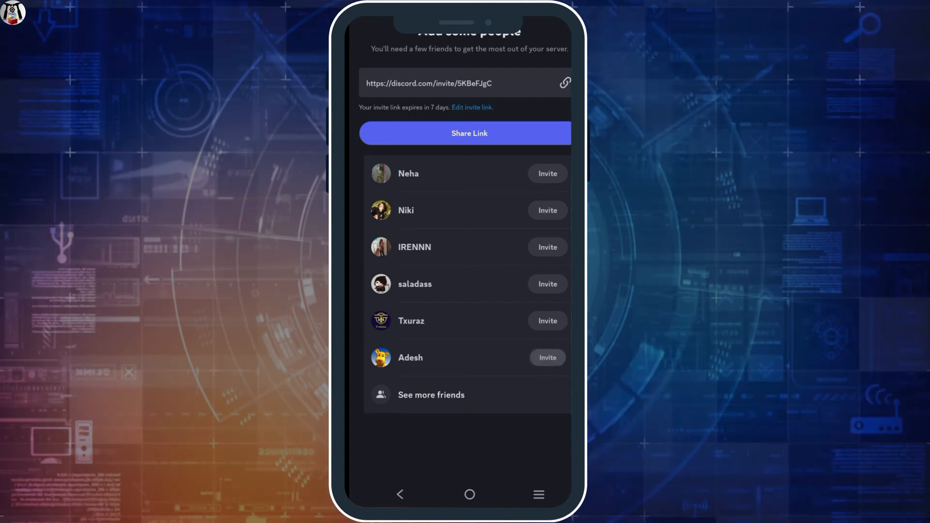
left_click(547, 357)
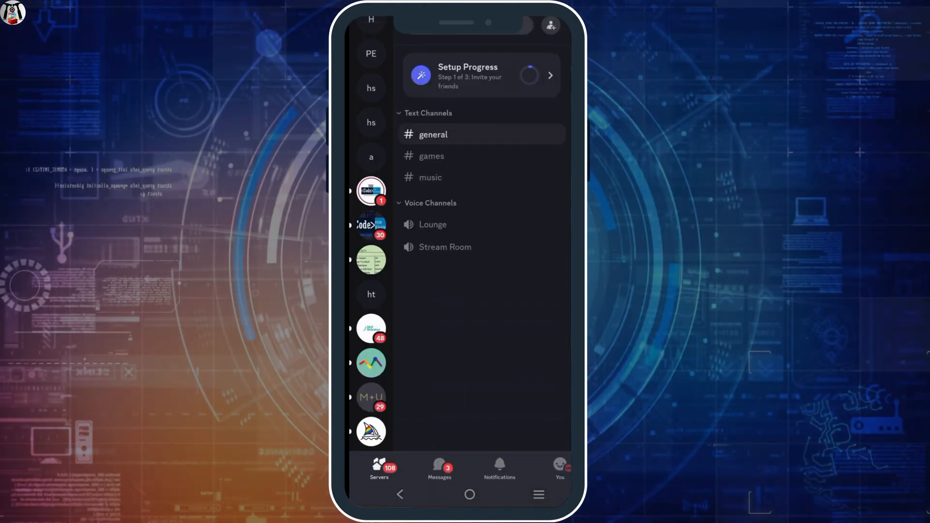
- Show the Invite a friend sheet listing sharing options and invitable friends
left_click(481, 76)
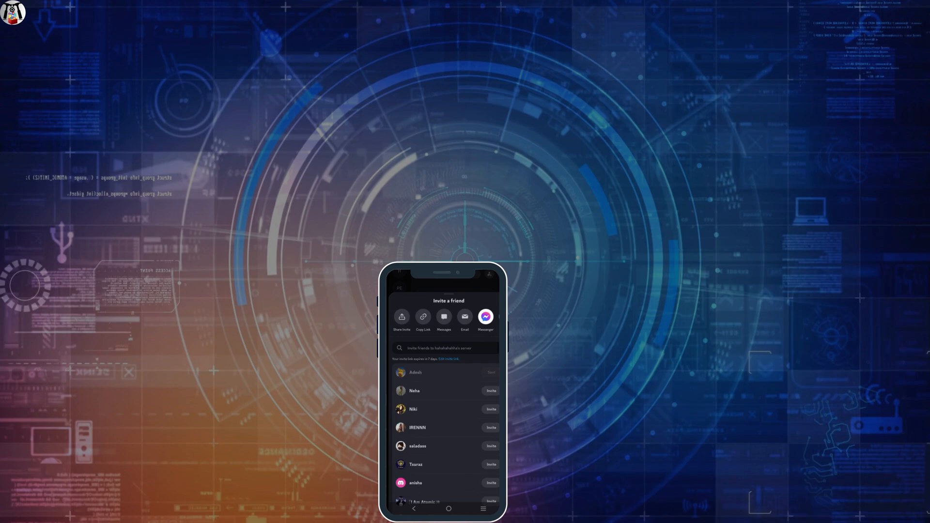
scroll("down", 3)
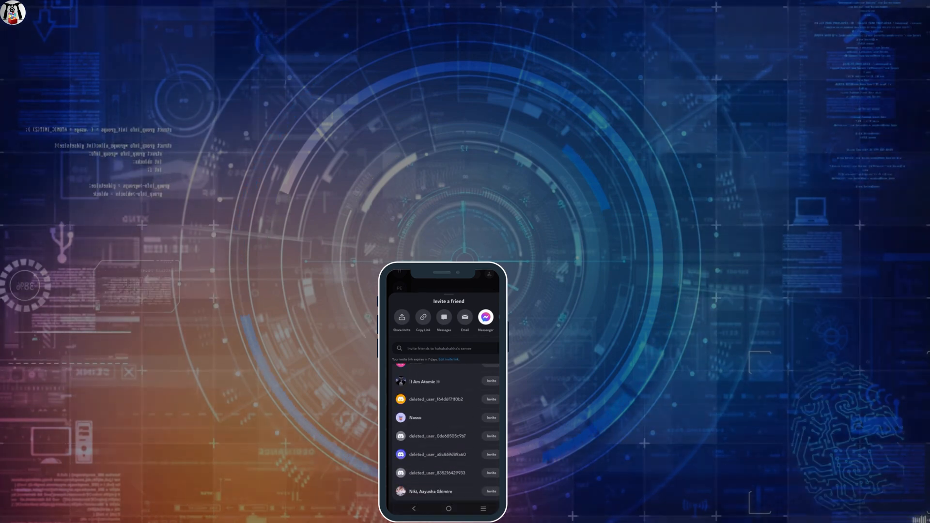